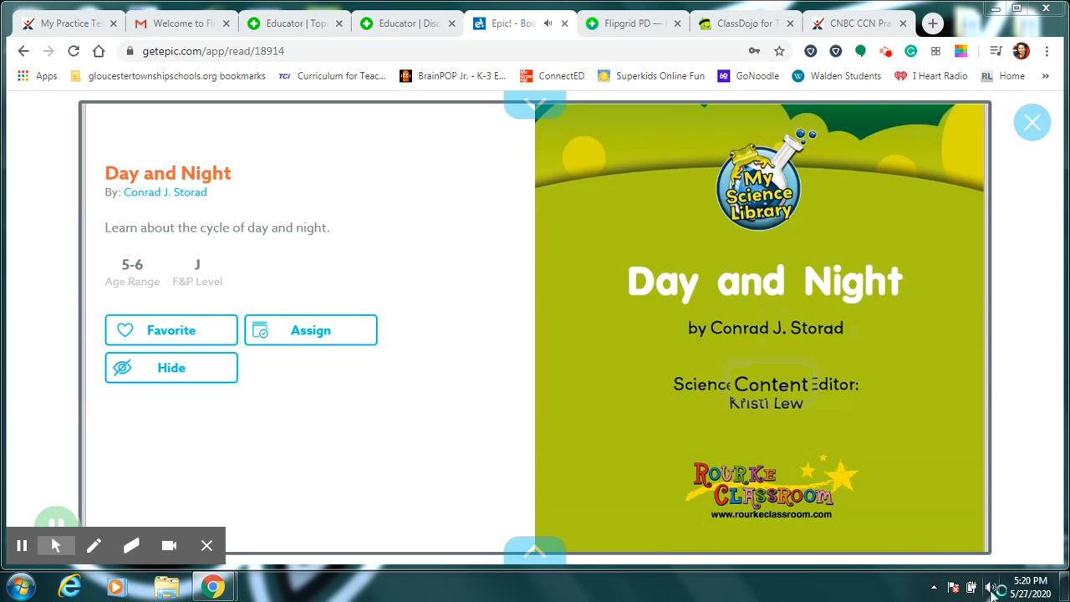
- Start Read To Me narration of Day and Night and check the volume level
click(989, 588)
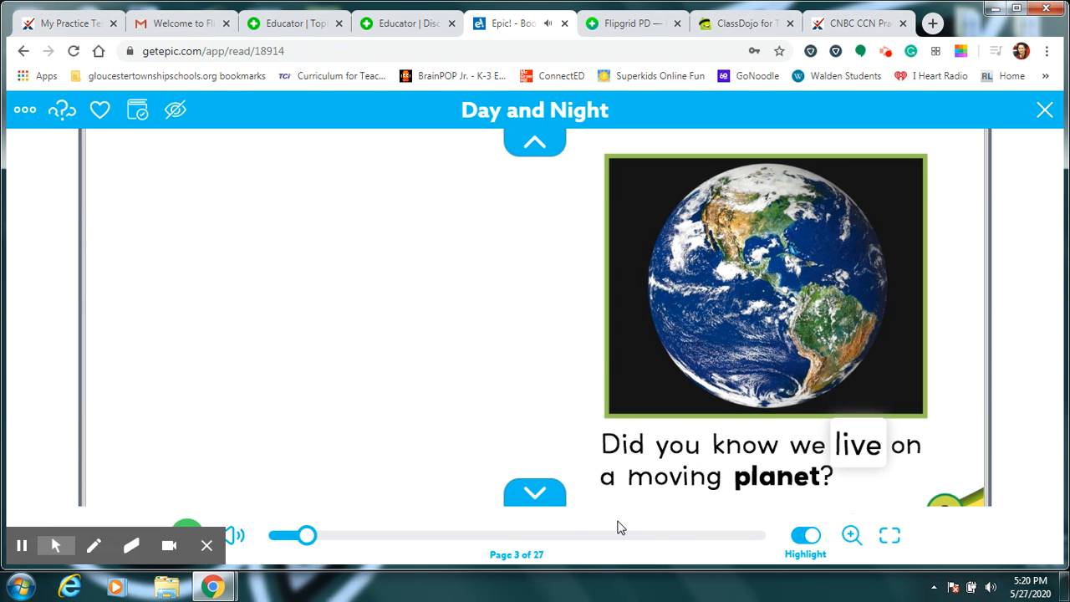
click(236, 536)
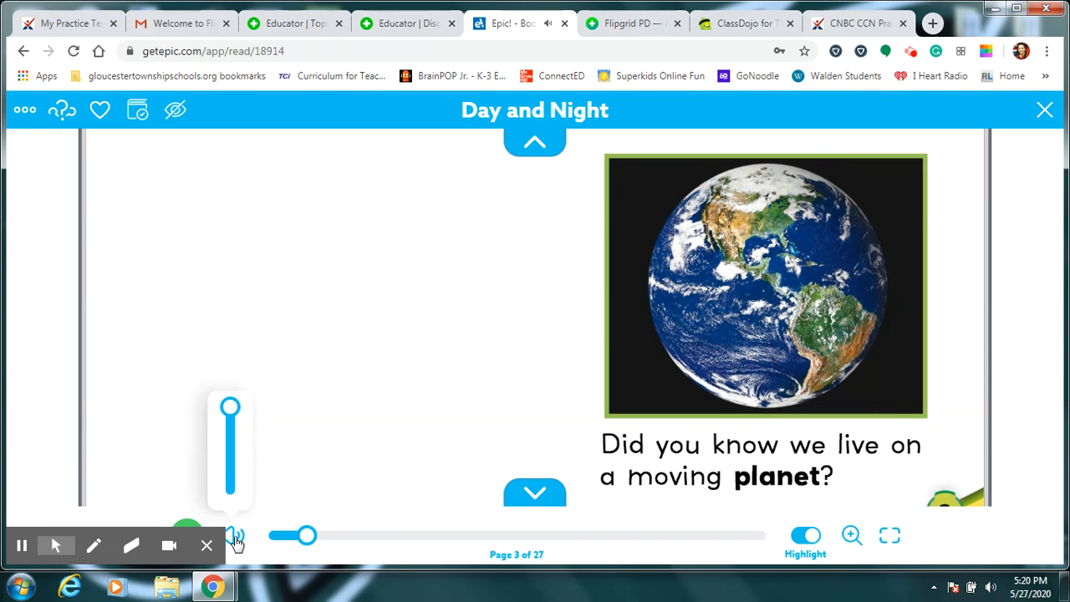
click(534, 492)
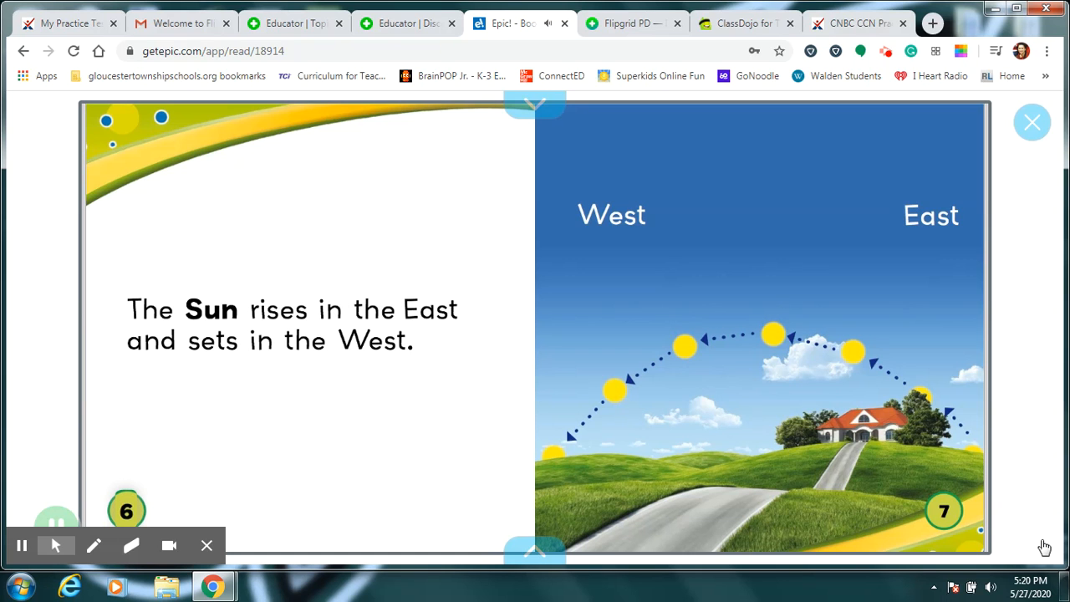
- Turn pages forward to the 'Show what you know' review pages 20–21
click(611, 214)
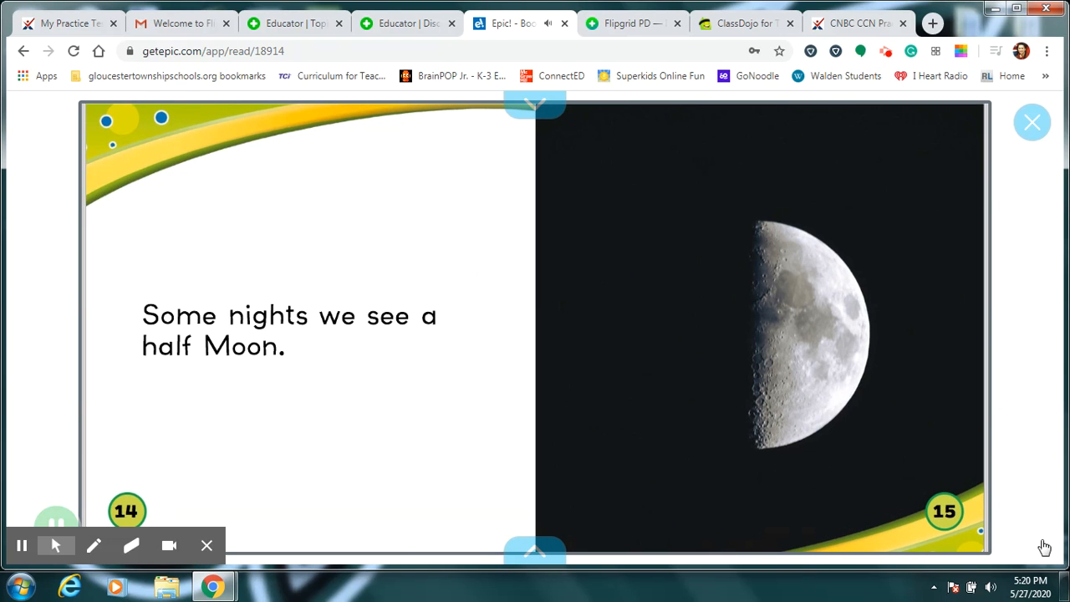
click(428, 316)
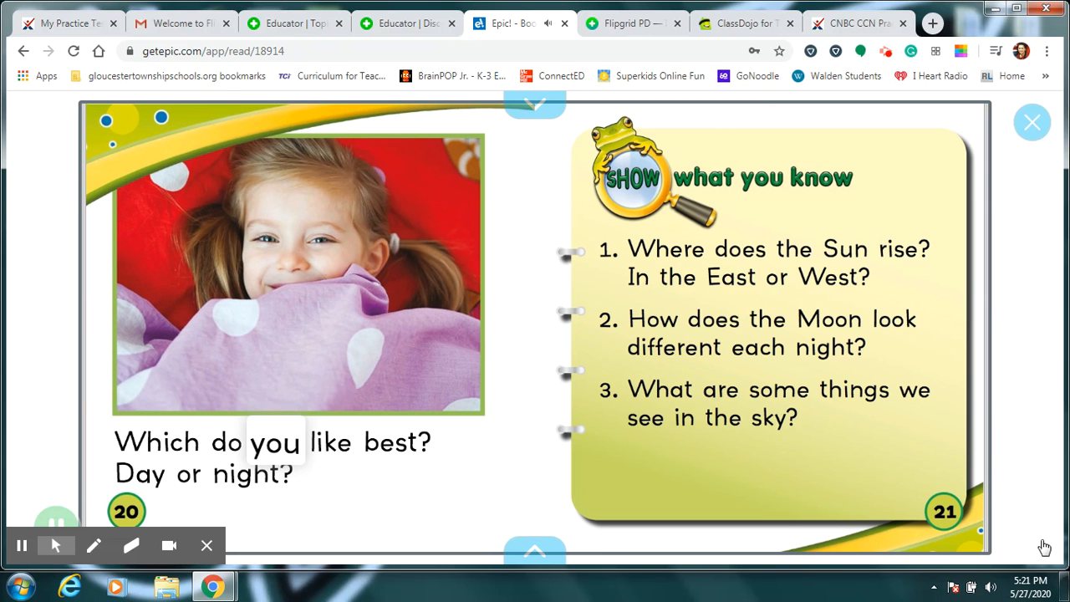
click(139, 474)
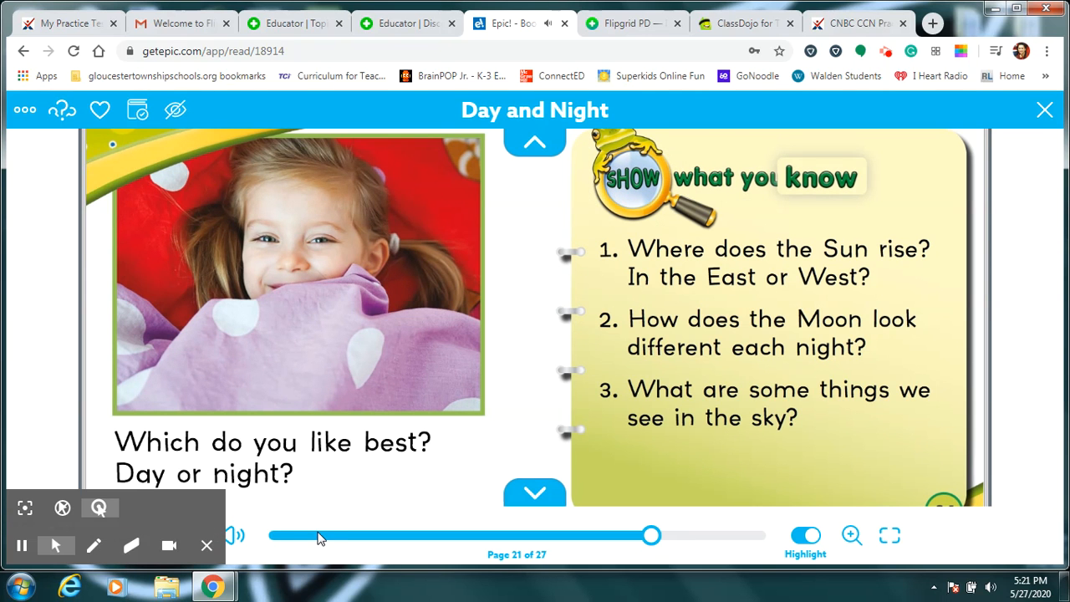
- Pause narration, slide to page 27, and start the Day and Night Quiz
drag(652, 535, 306, 535)
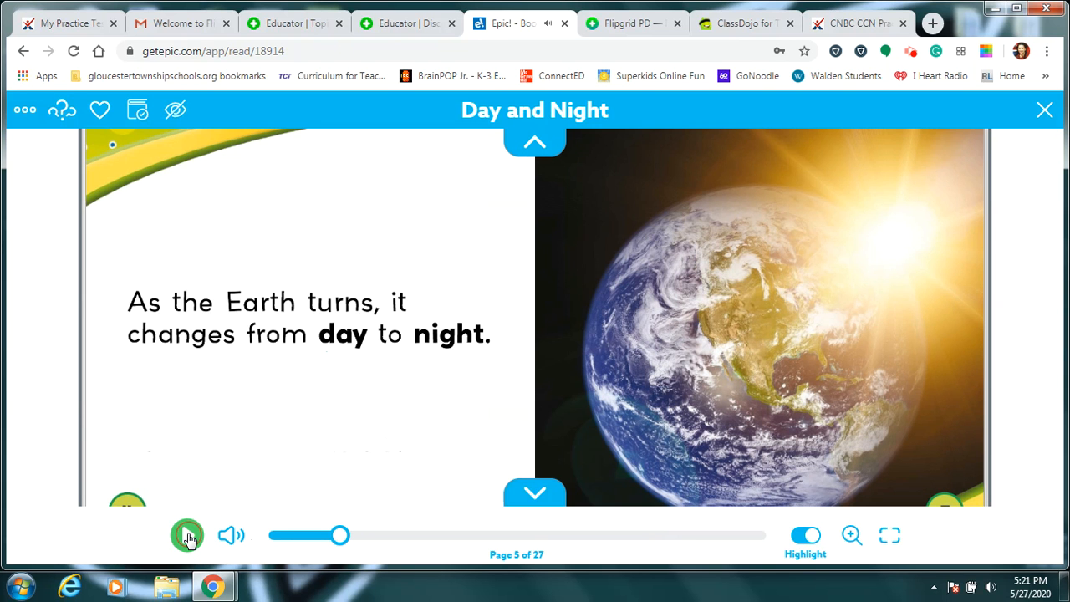
click(187, 535)
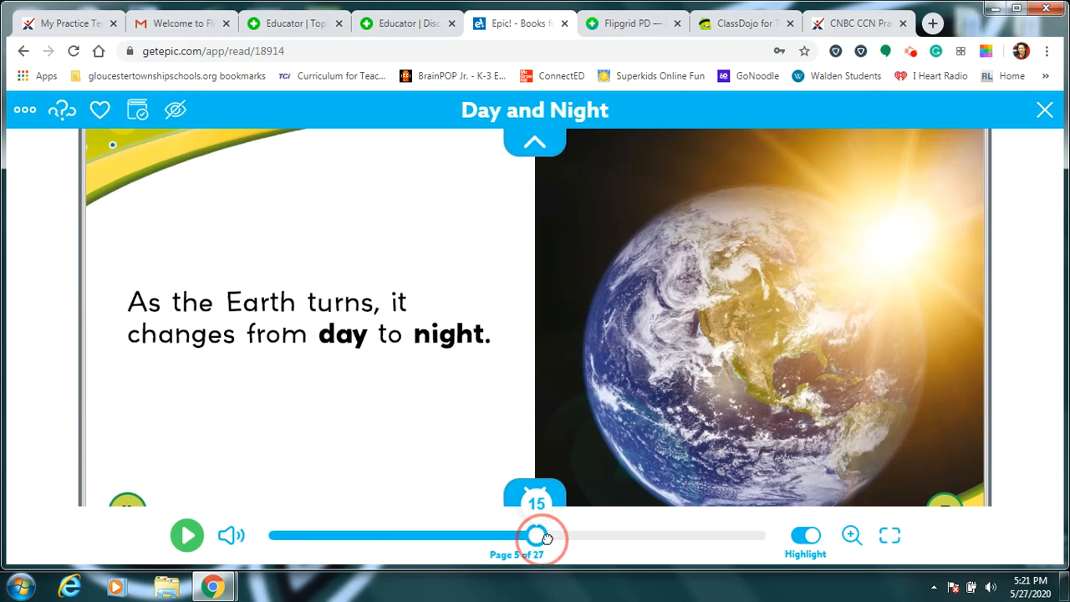
drag(543, 535, 765, 535)
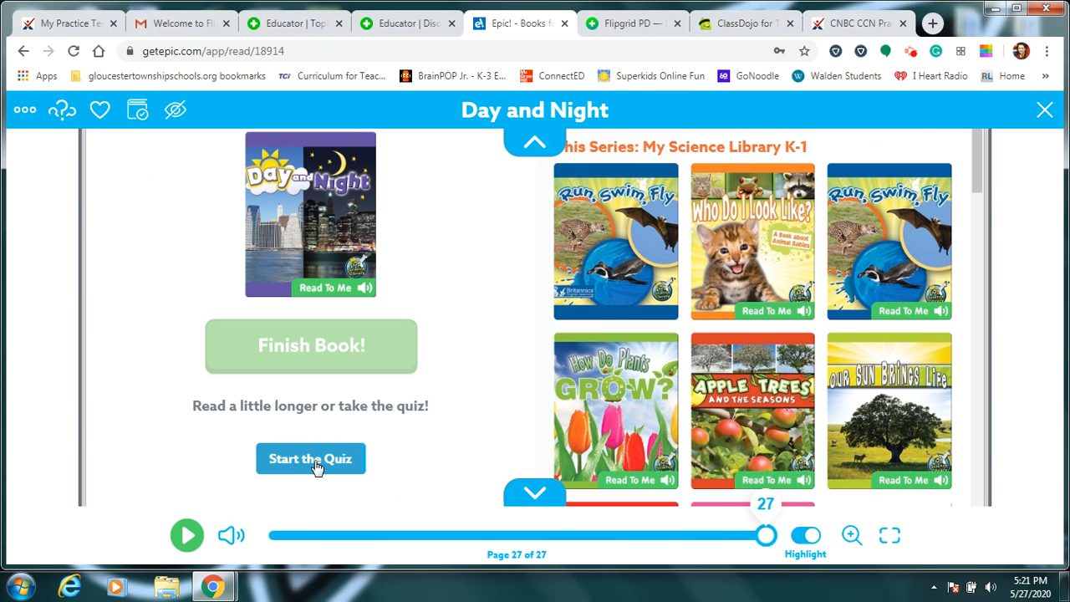
click(311, 458)
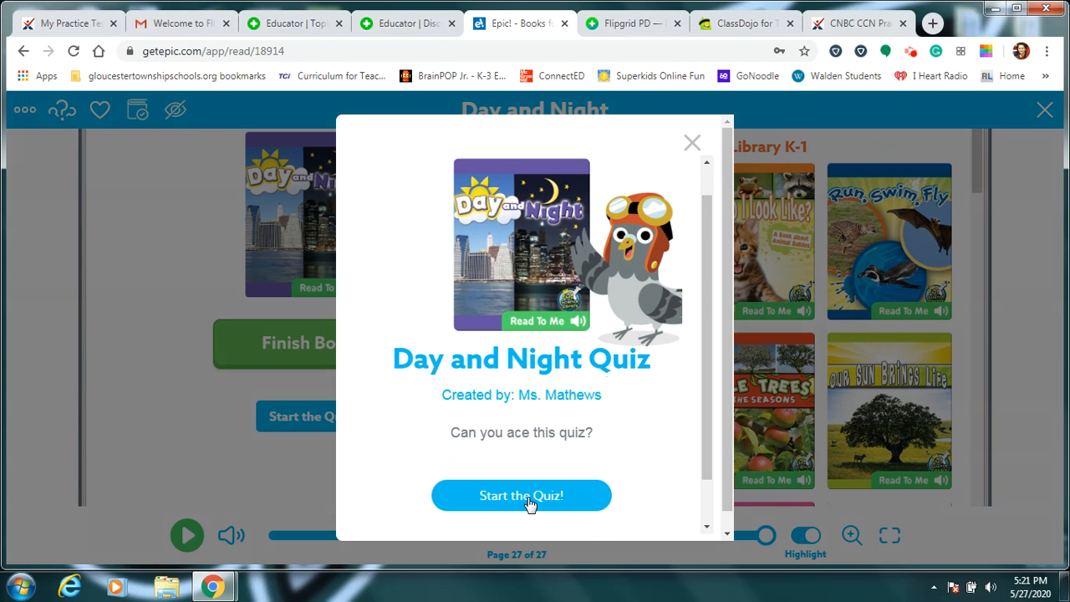
- Begin the quiz, answer the Earth question, and choose East for sunrise
click(521, 495)
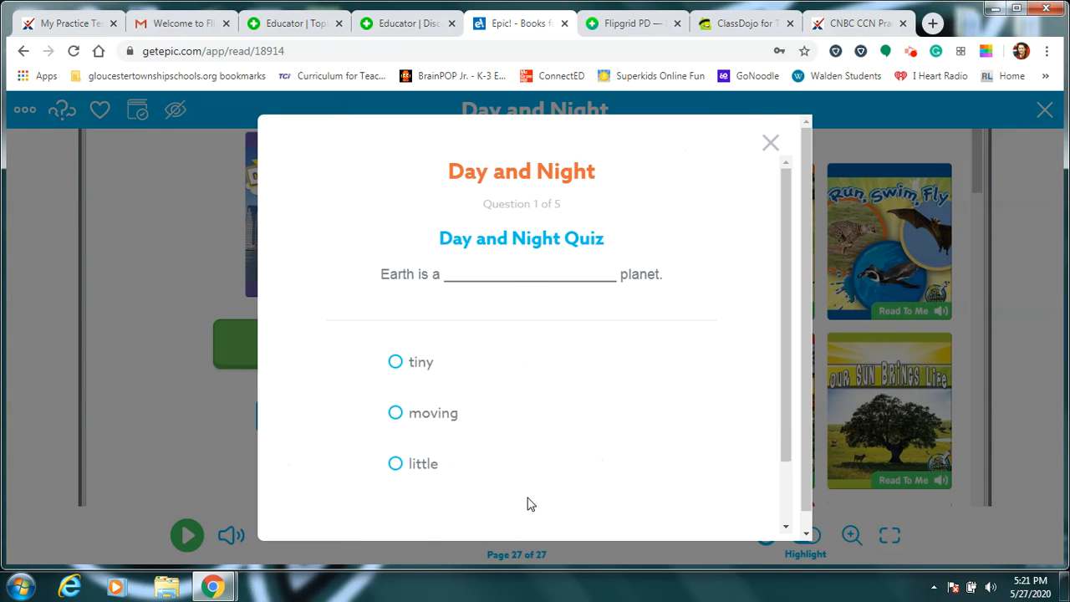
mouse_move(562, 453)
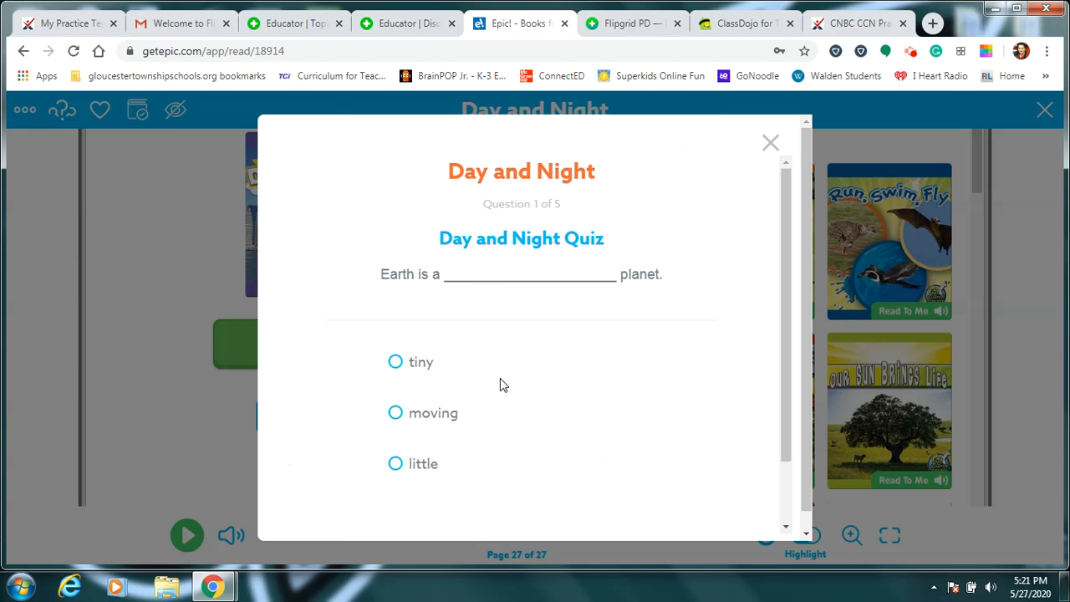
mouse_move(482, 429)
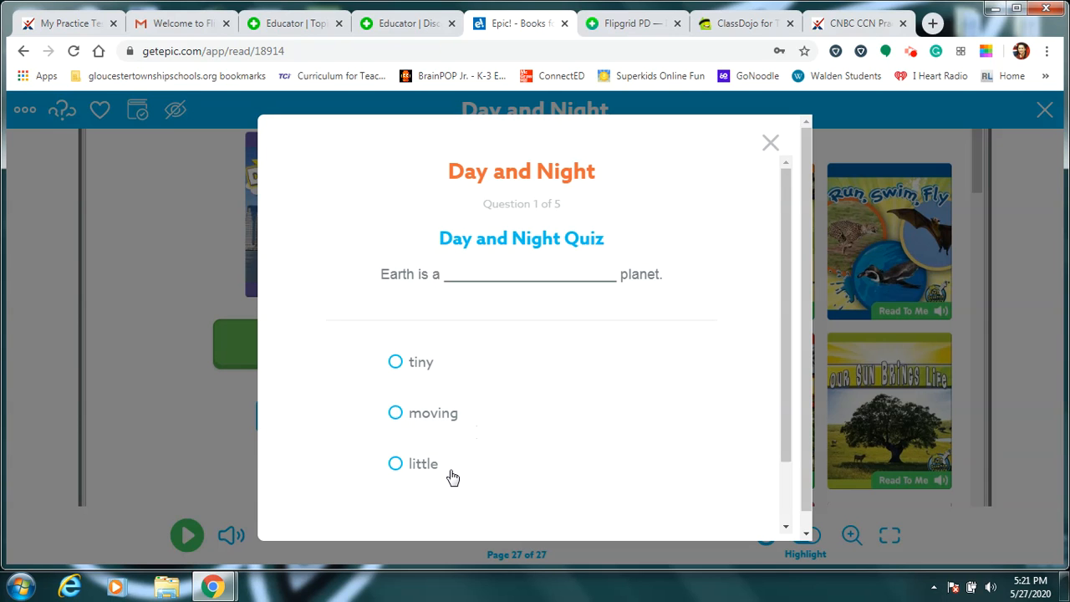
click(396, 413)
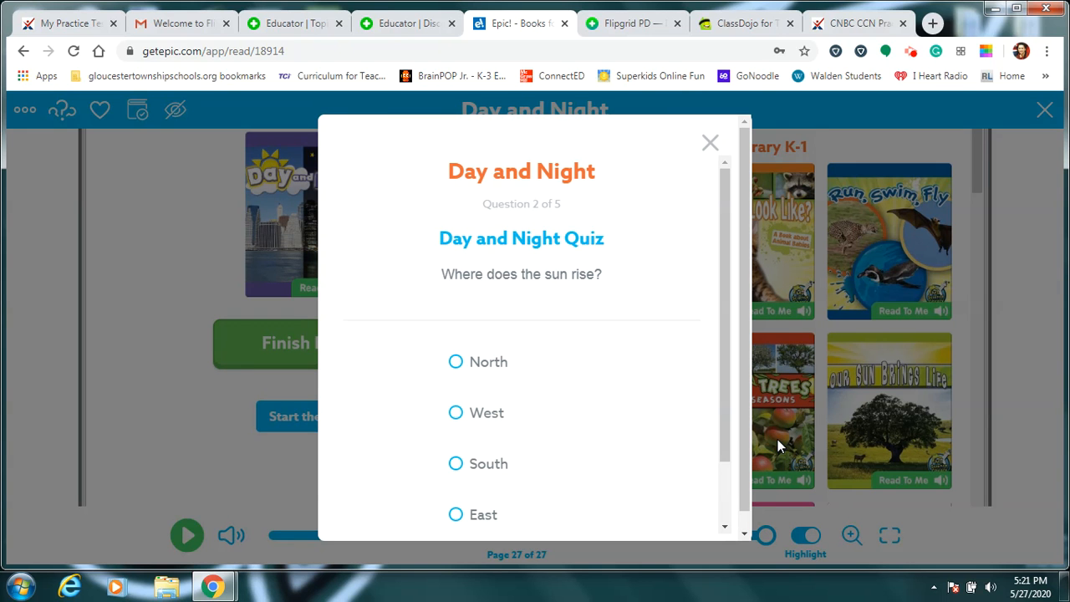
scroll(down, 3)
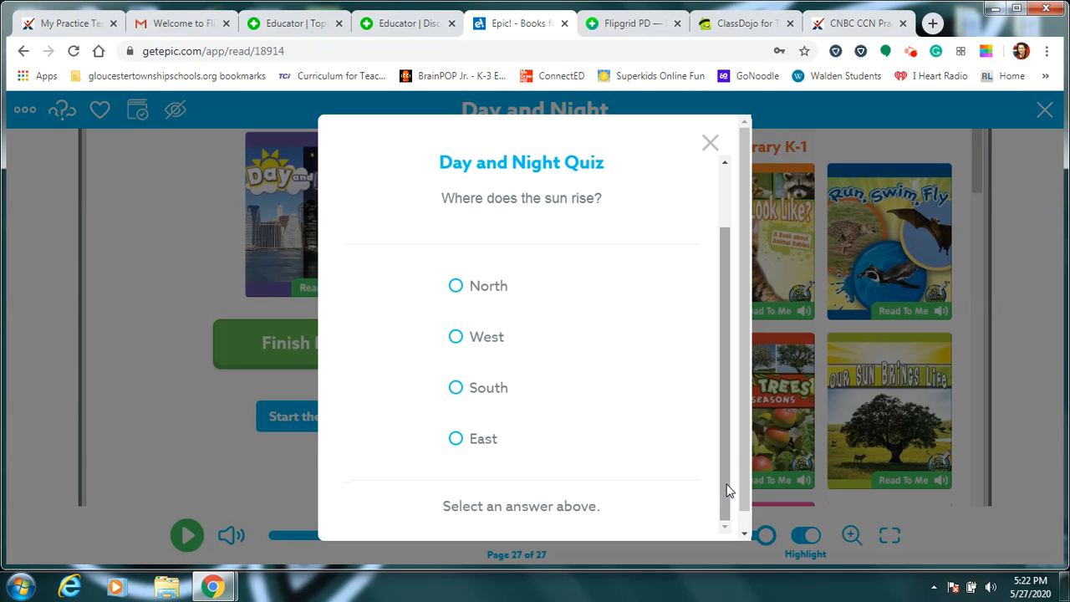
mouse_move(498, 306)
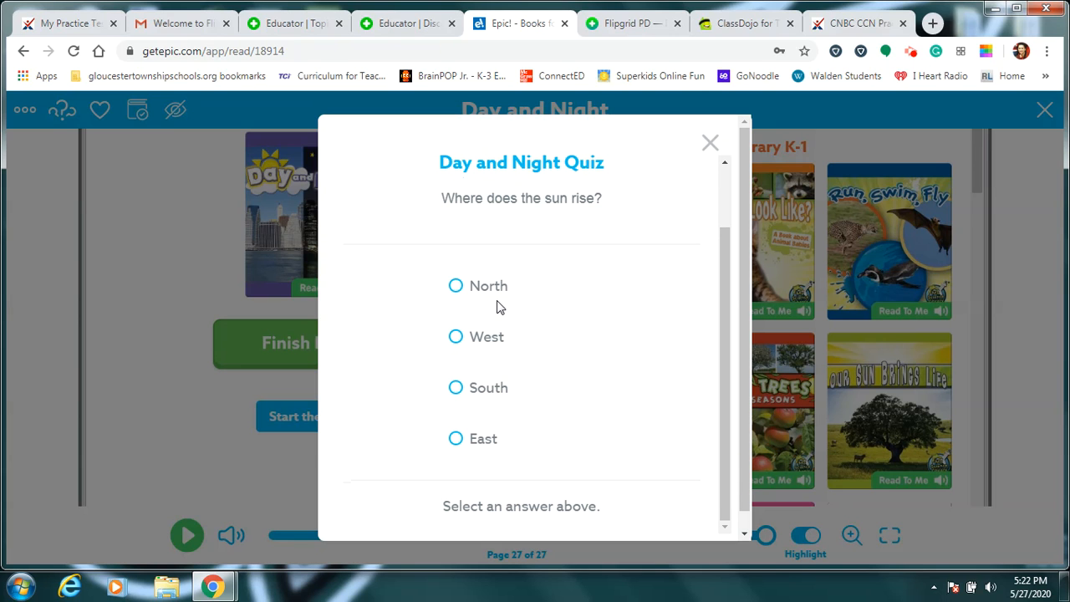
mouse_move(501, 395)
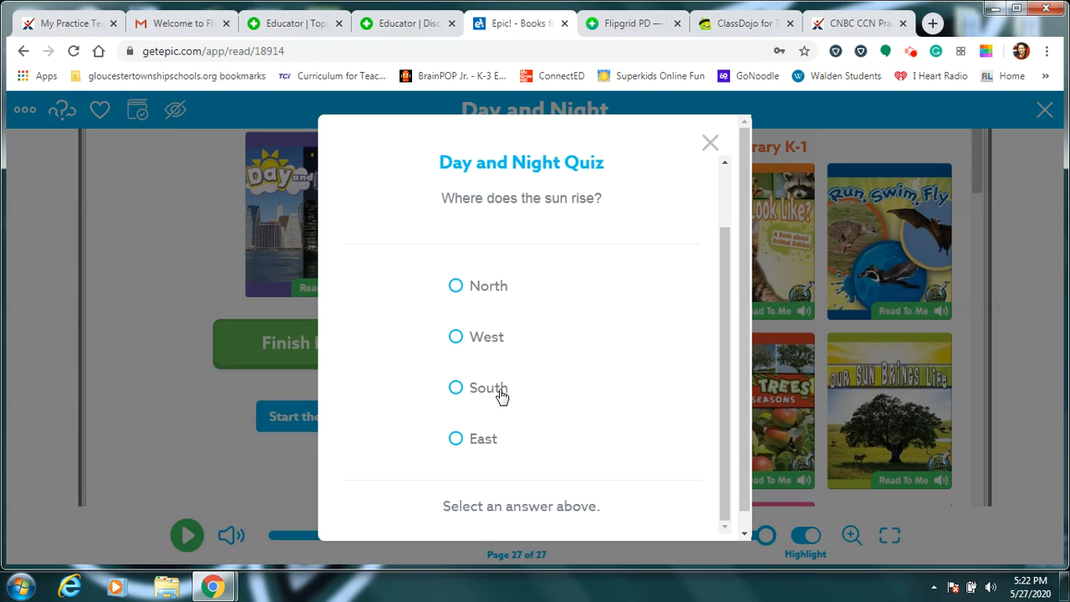
mouse_move(498, 451)
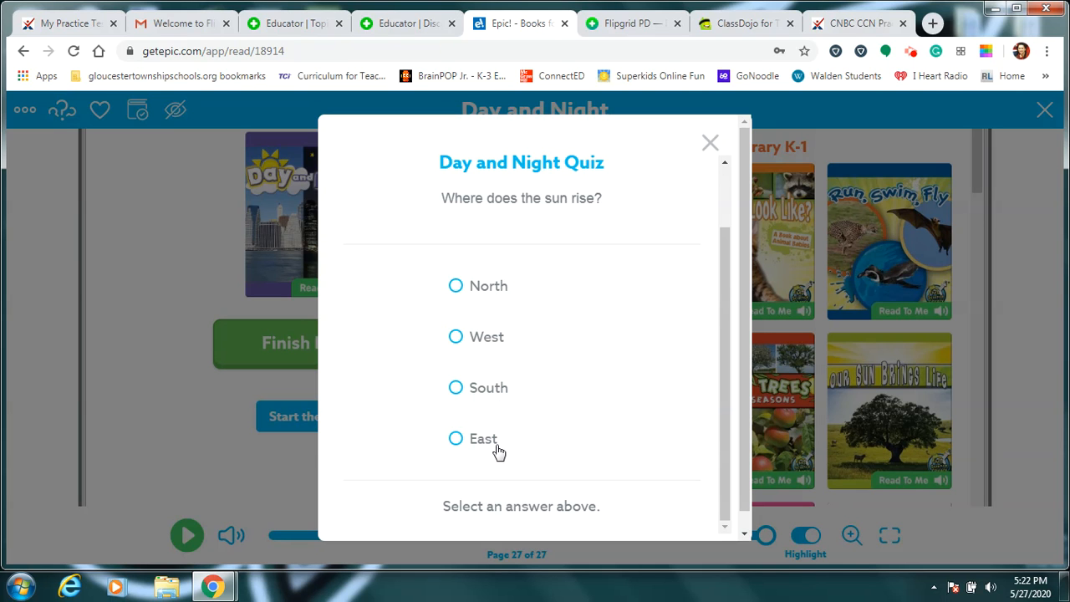
mouse_move(510, 343)
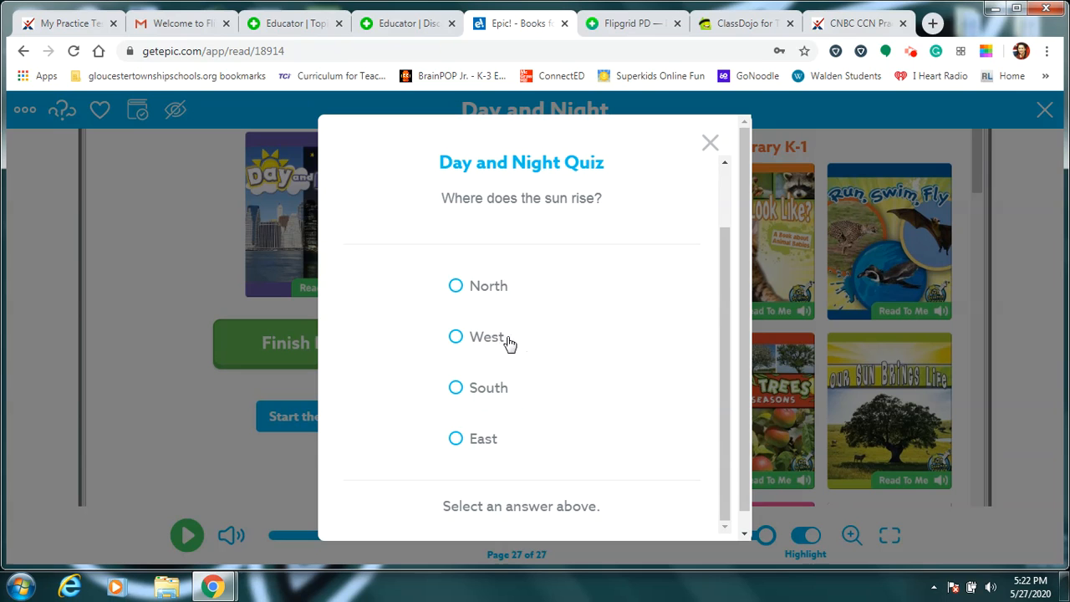
mouse_move(504, 443)
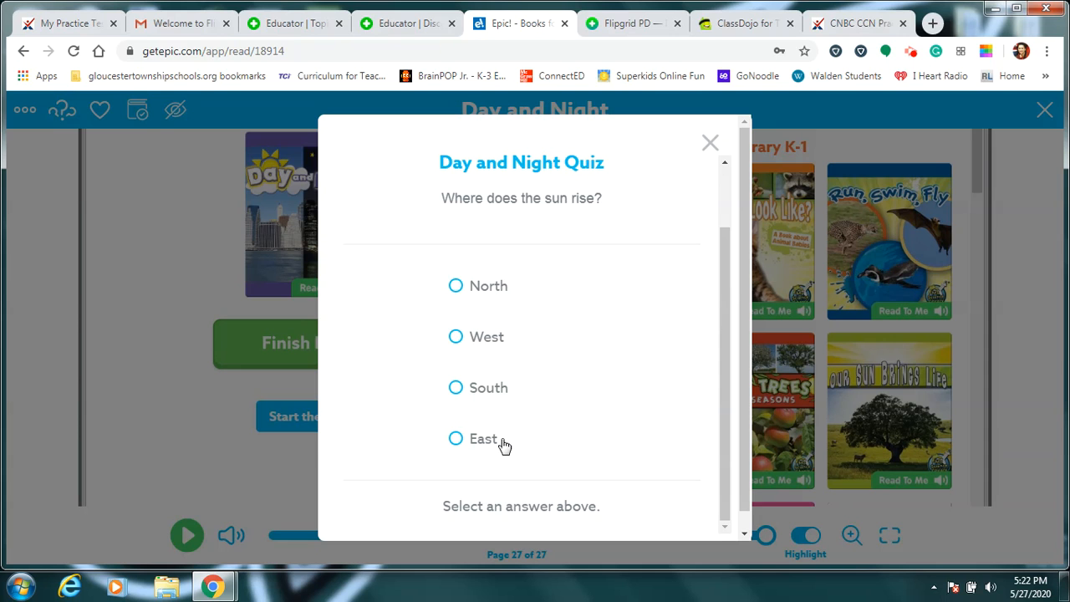
mouse_move(589, 427)
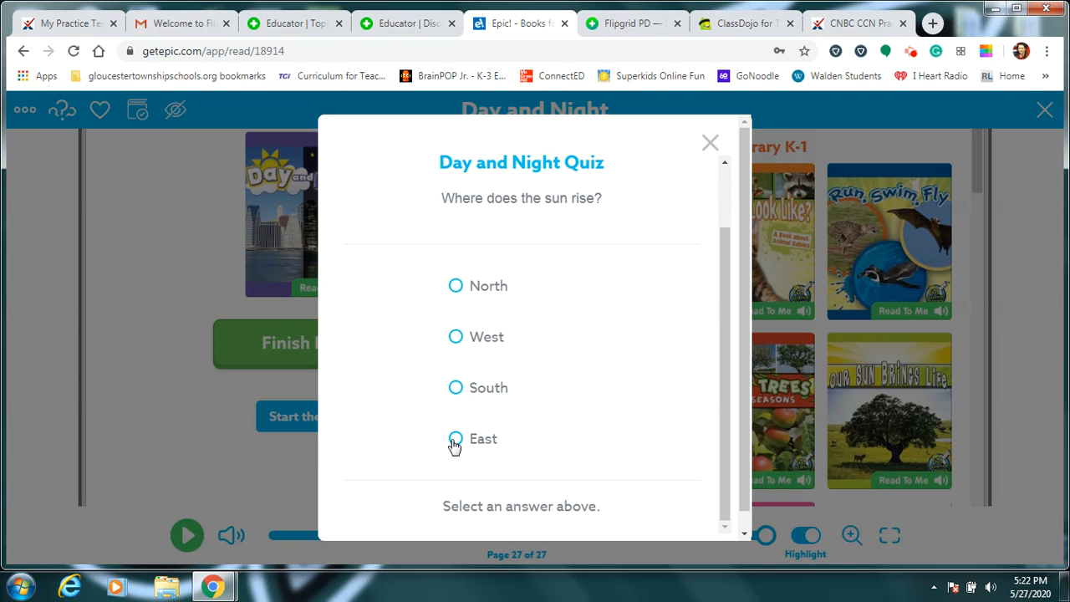
click(455, 438)
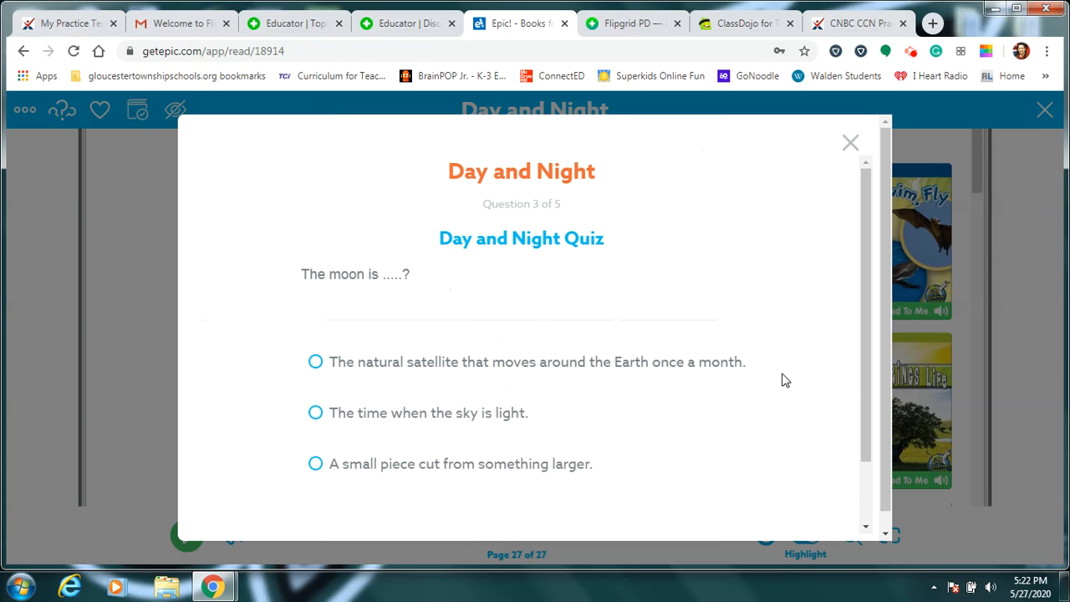
- Answer the moon question with 'The natural satellite that moves around the Earth once a month.'
scroll(down, 3)
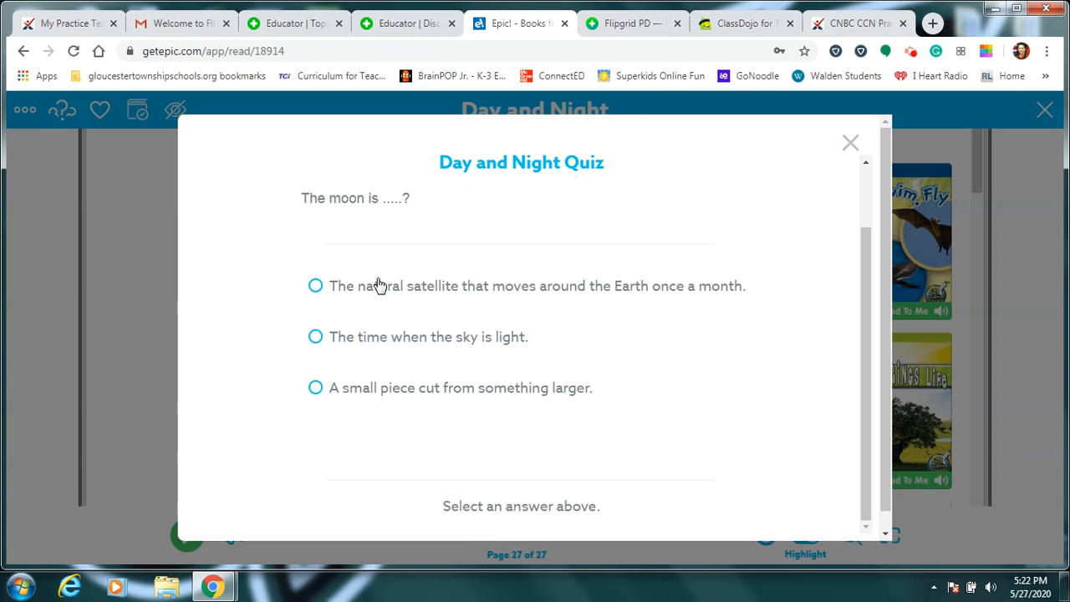
mouse_move(693, 322)
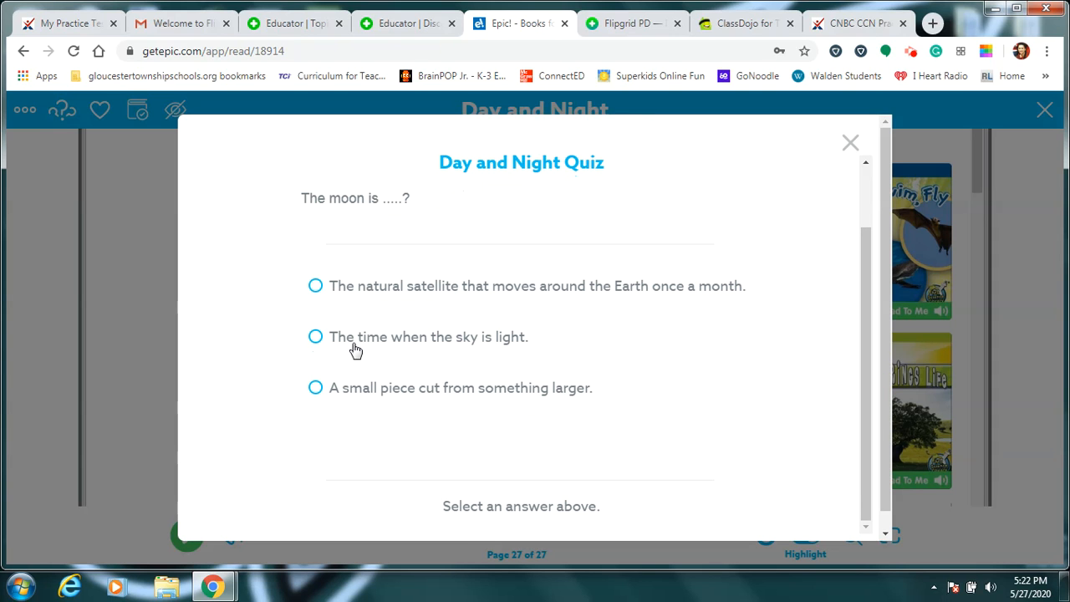
mouse_move(527, 359)
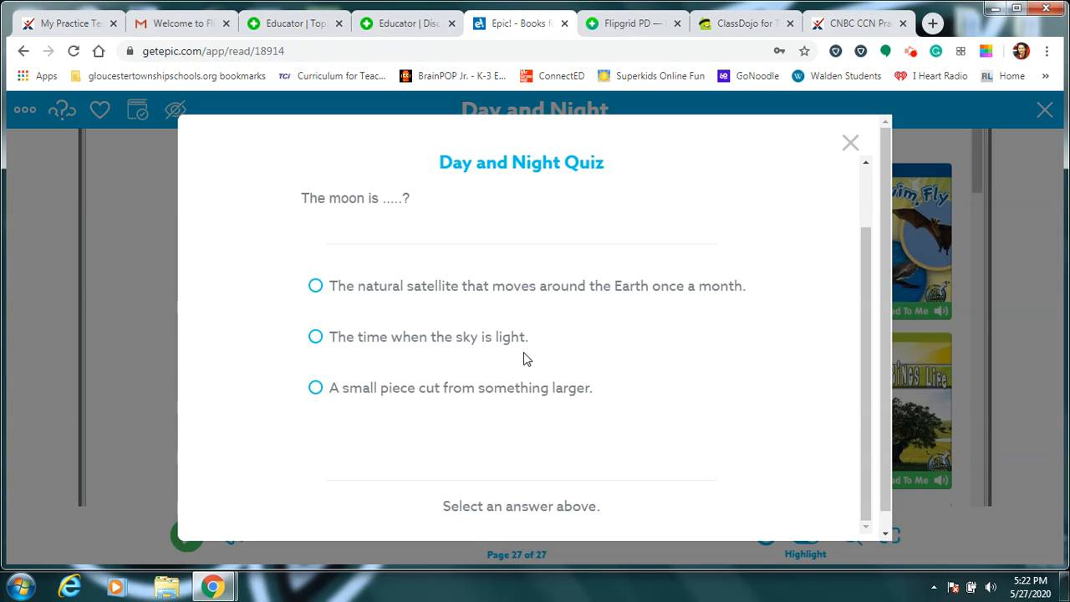
mouse_move(525, 410)
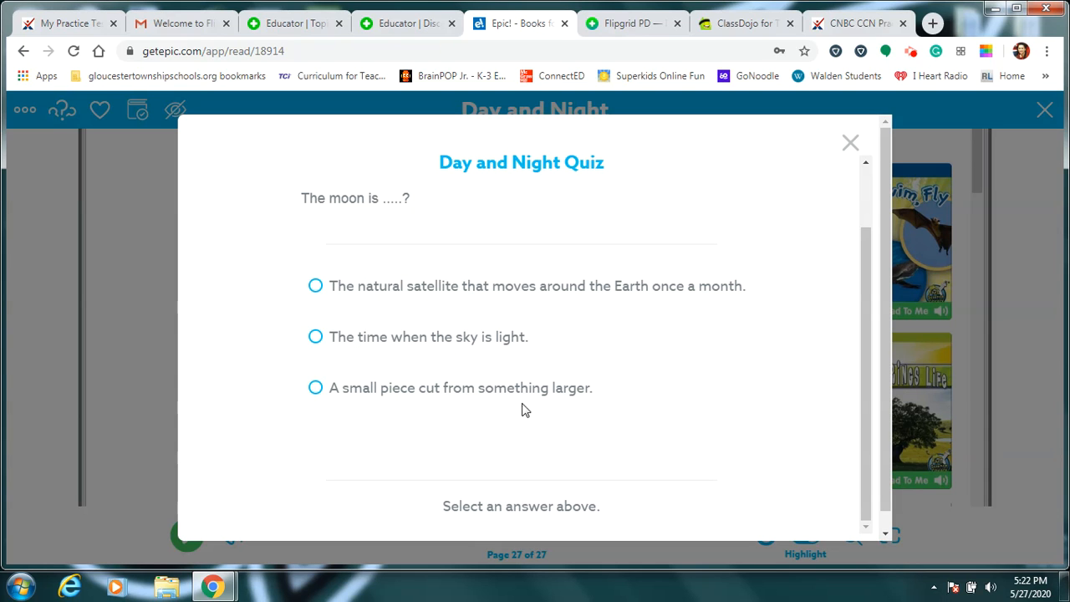
mouse_move(572, 414)
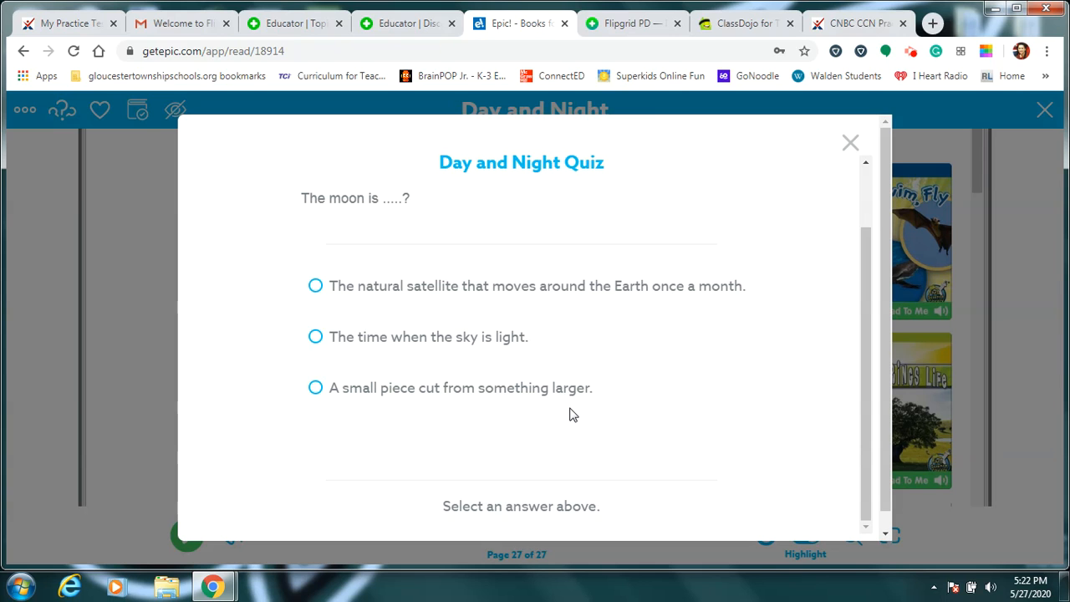
mouse_move(387, 371)
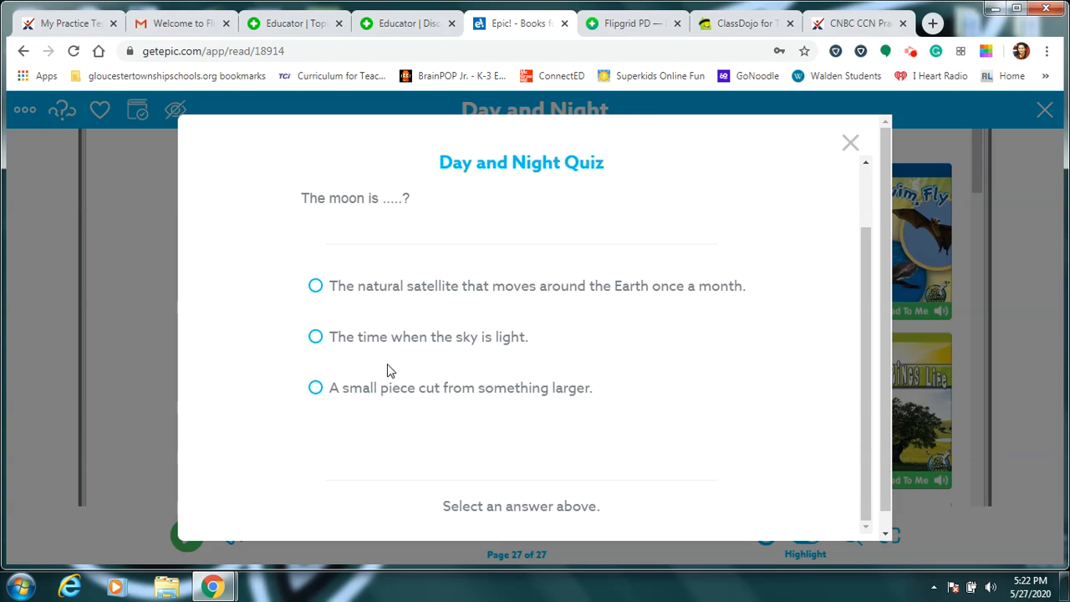
mouse_move(381, 356)
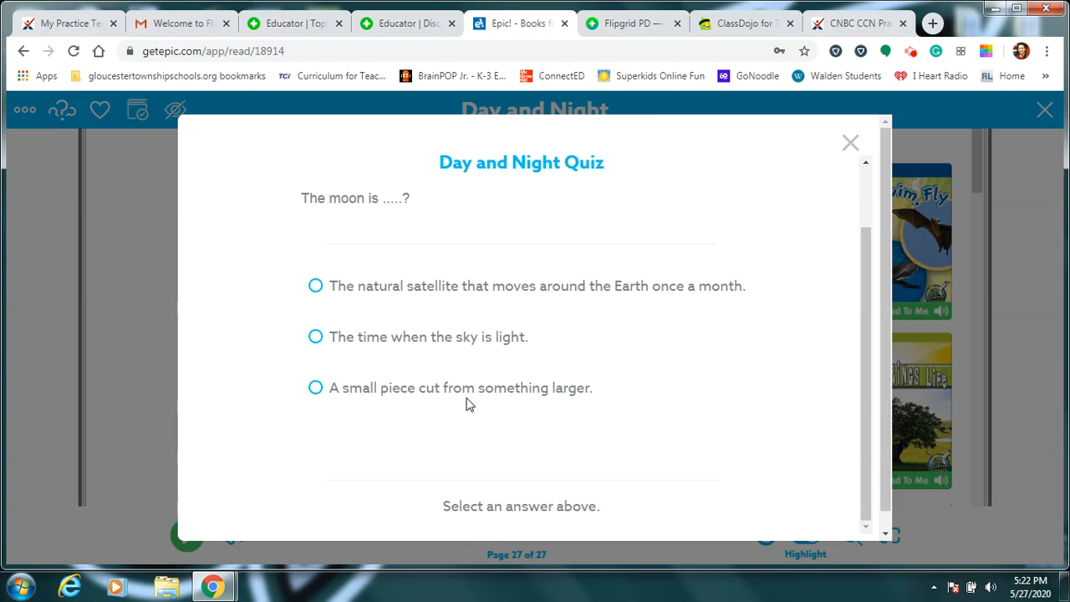
mouse_move(401, 329)
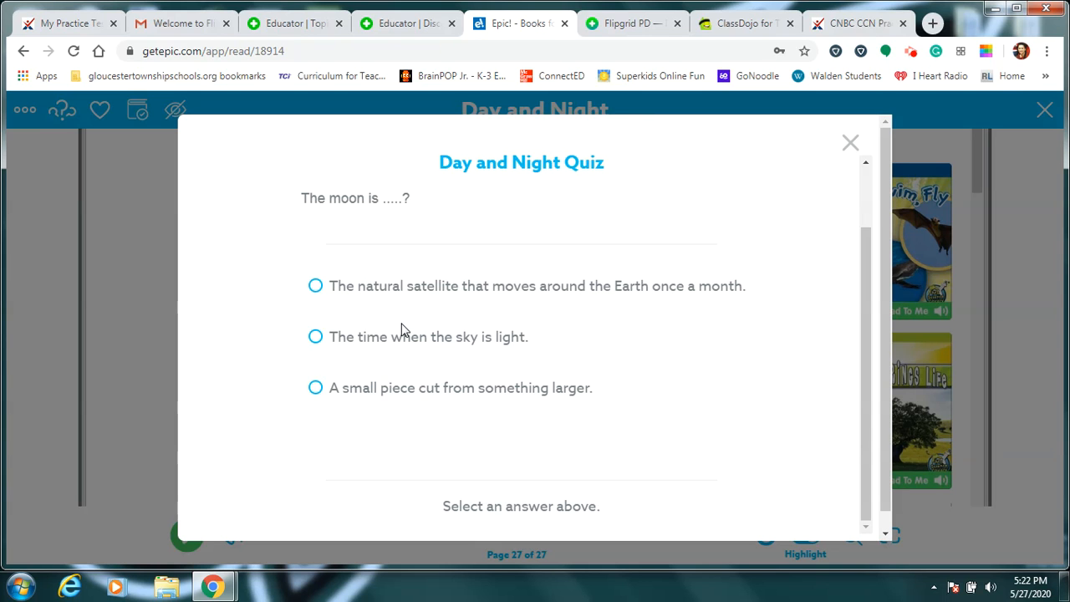
mouse_move(404, 303)
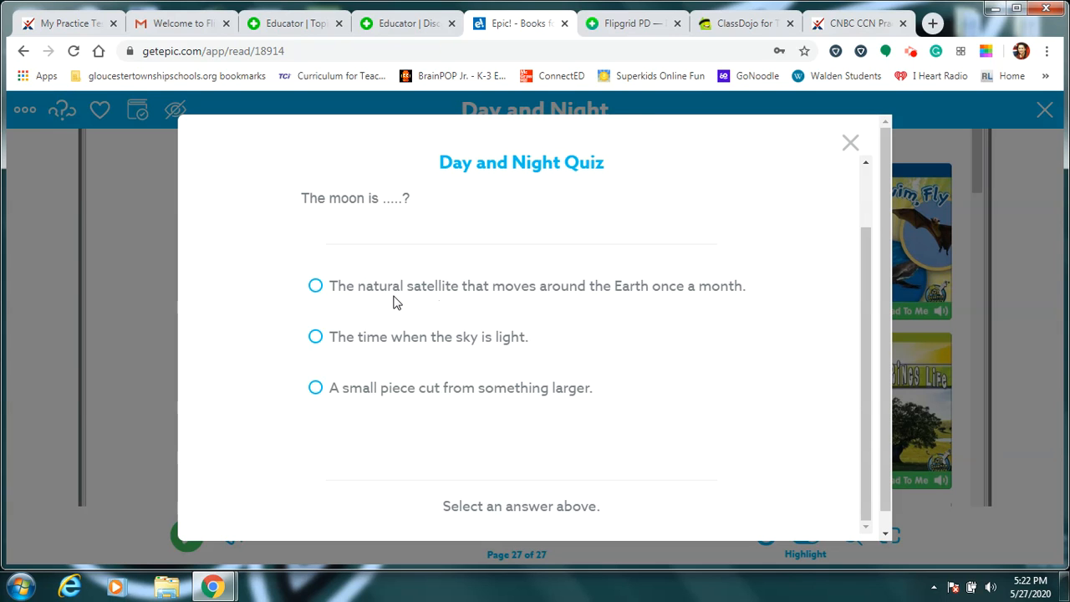
mouse_move(492, 269)
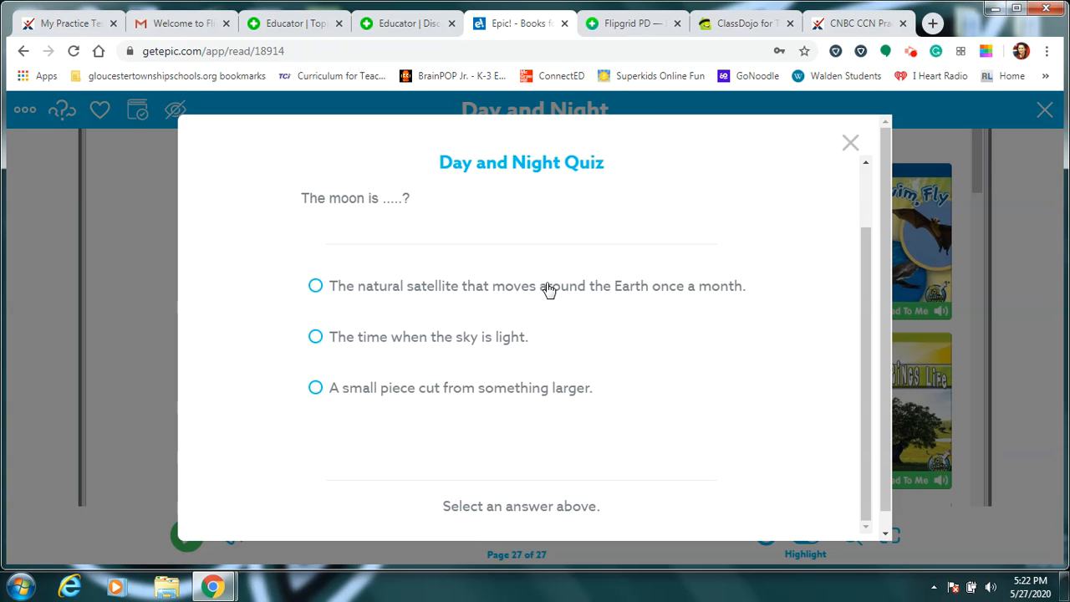
click(315, 285)
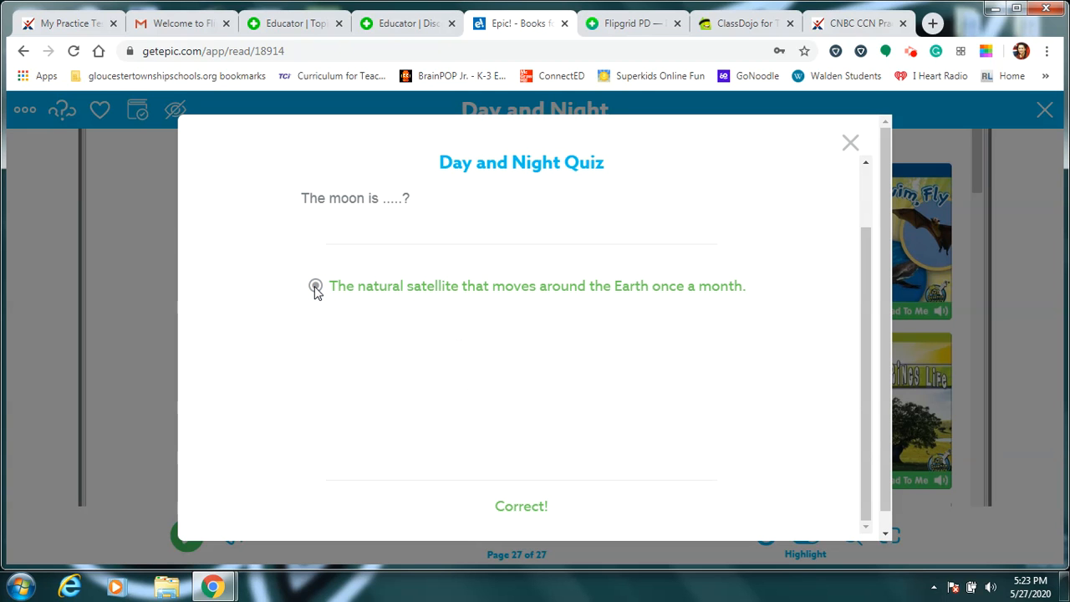
click(316, 286)
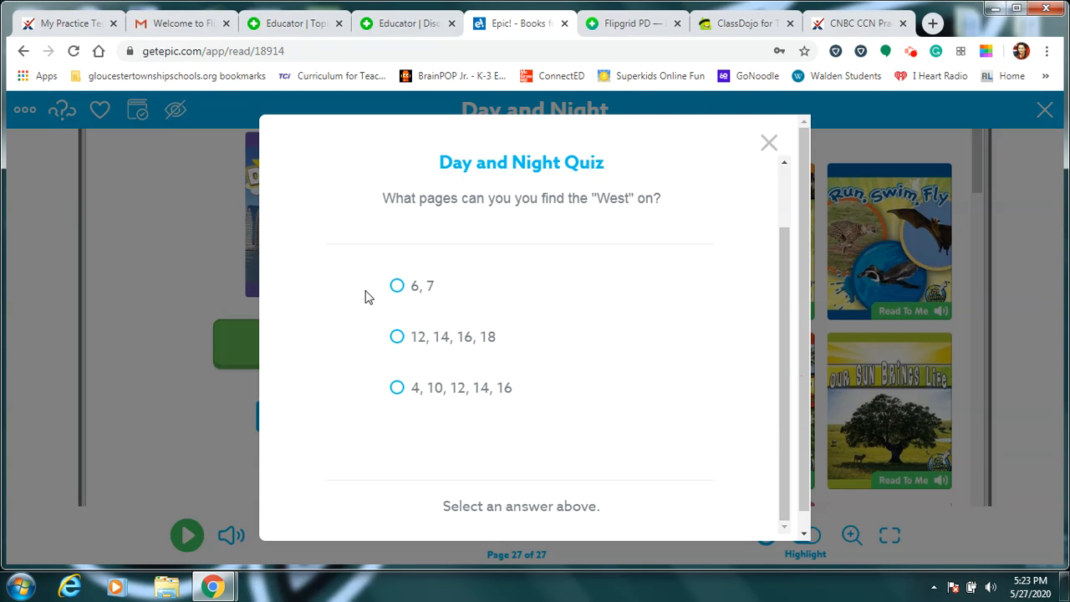
- Answer the West pages question and choose 'moon' as what we see at night
click(397, 286)
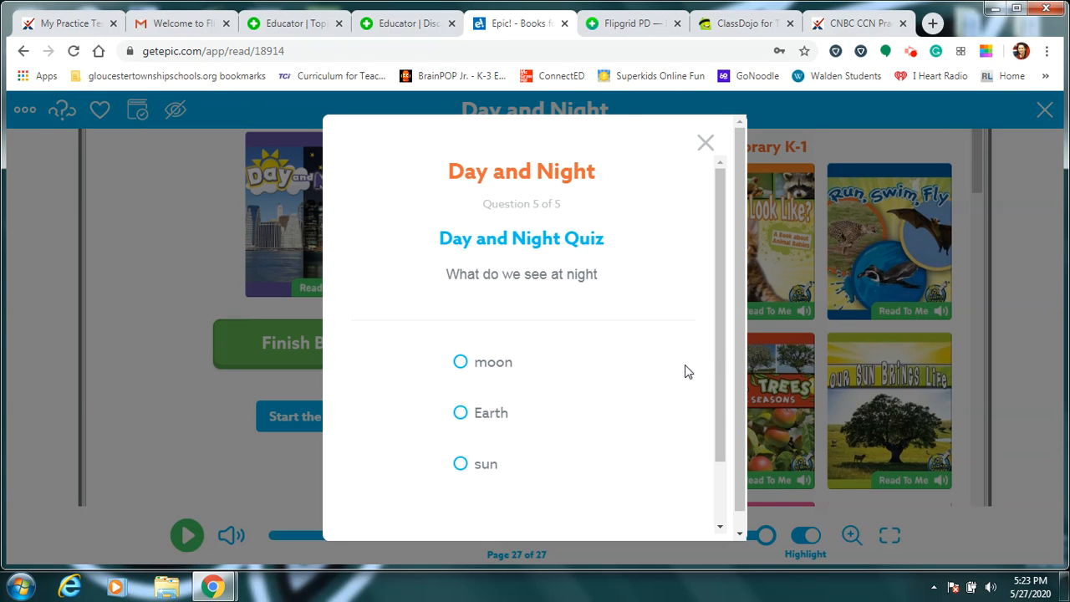
scroll(down, 3)
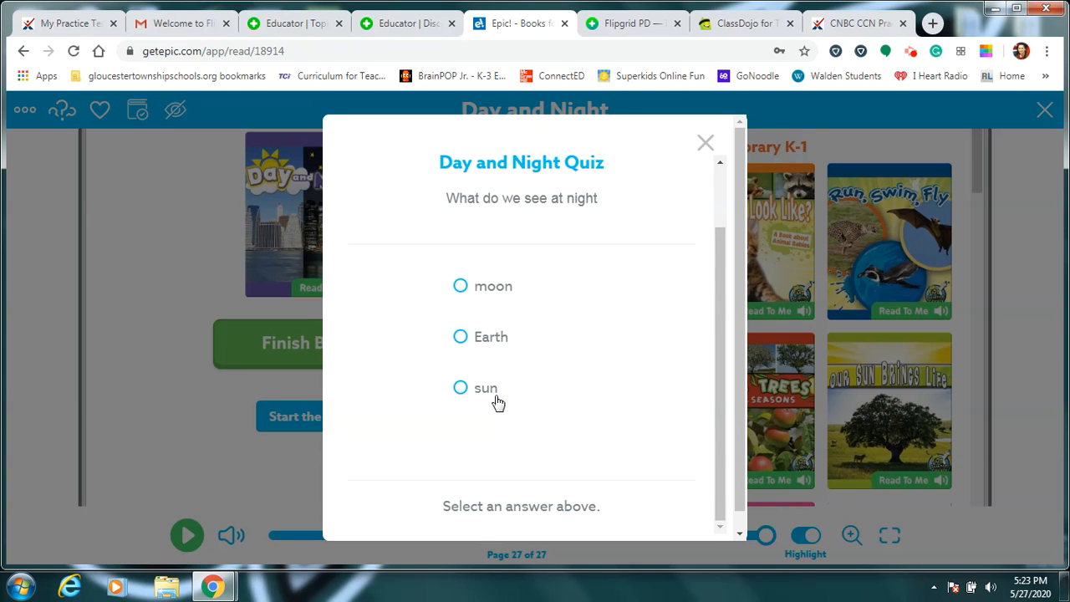
mouse_move(516, 348)
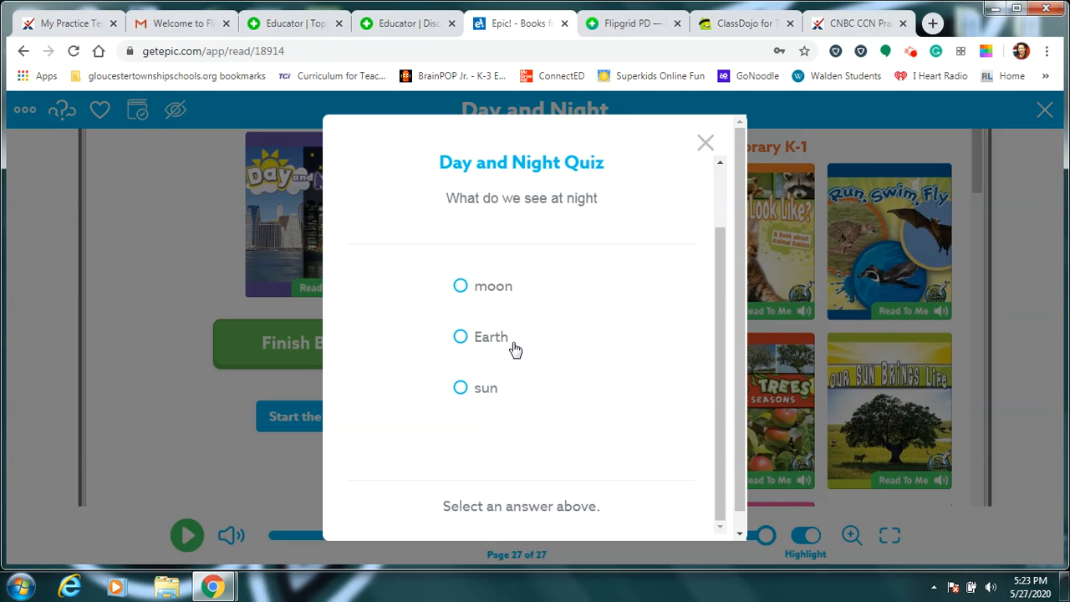
mouse_move(461, 286)
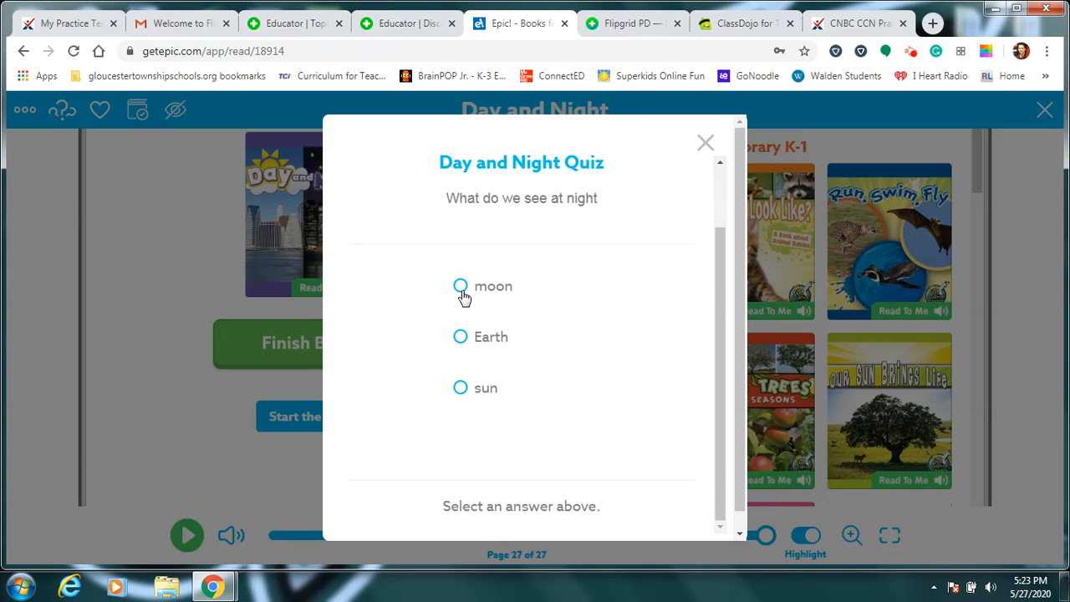
click(460, 286)
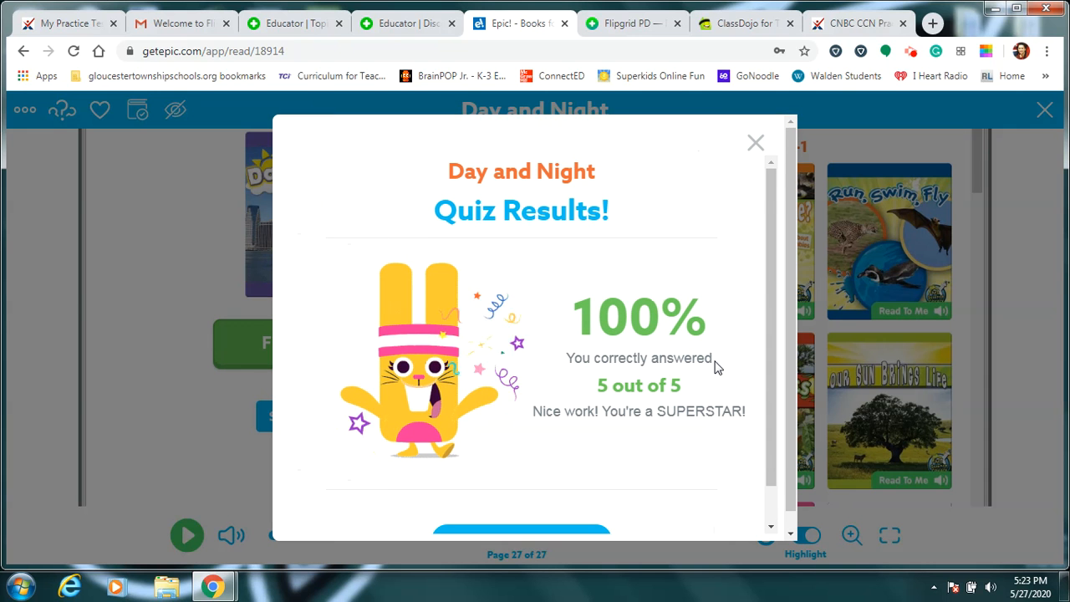
- Close the 100% quiz results with Finish
scroll(down, 3)
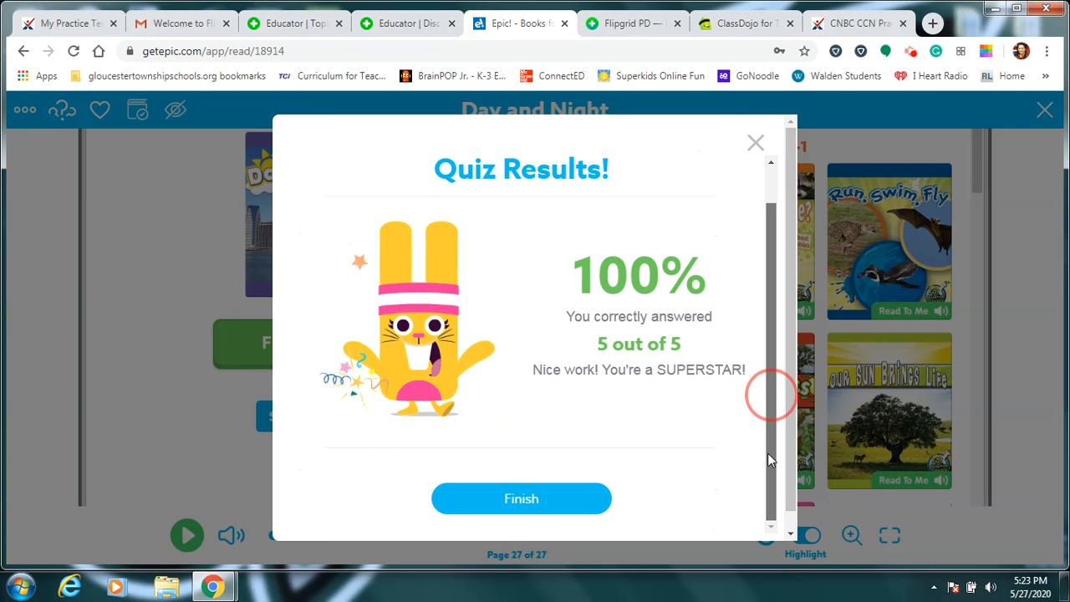
click(521, 498)
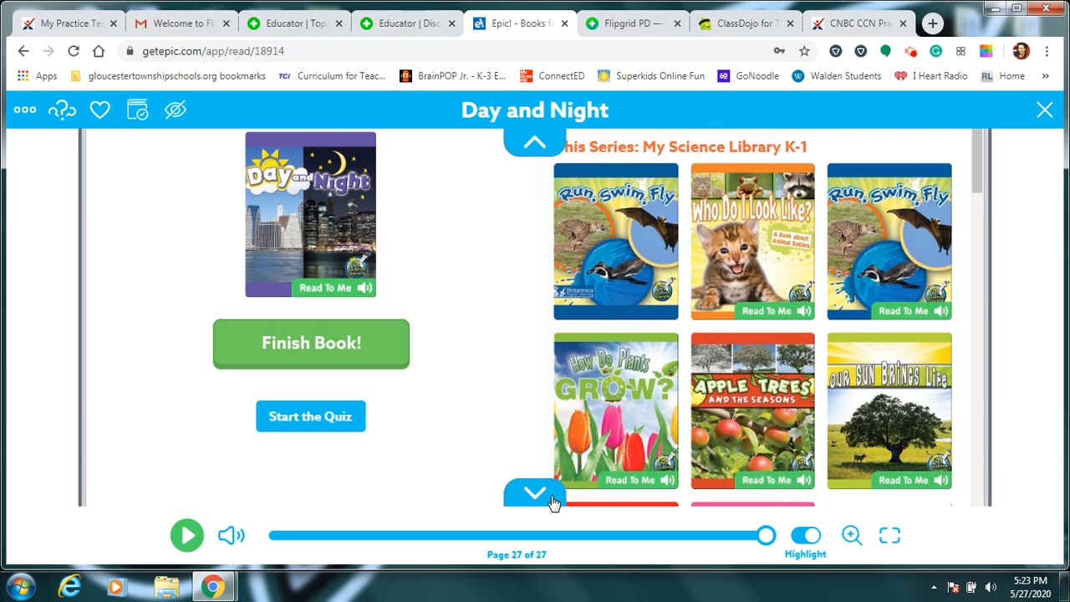
mouse_move(865, 129)
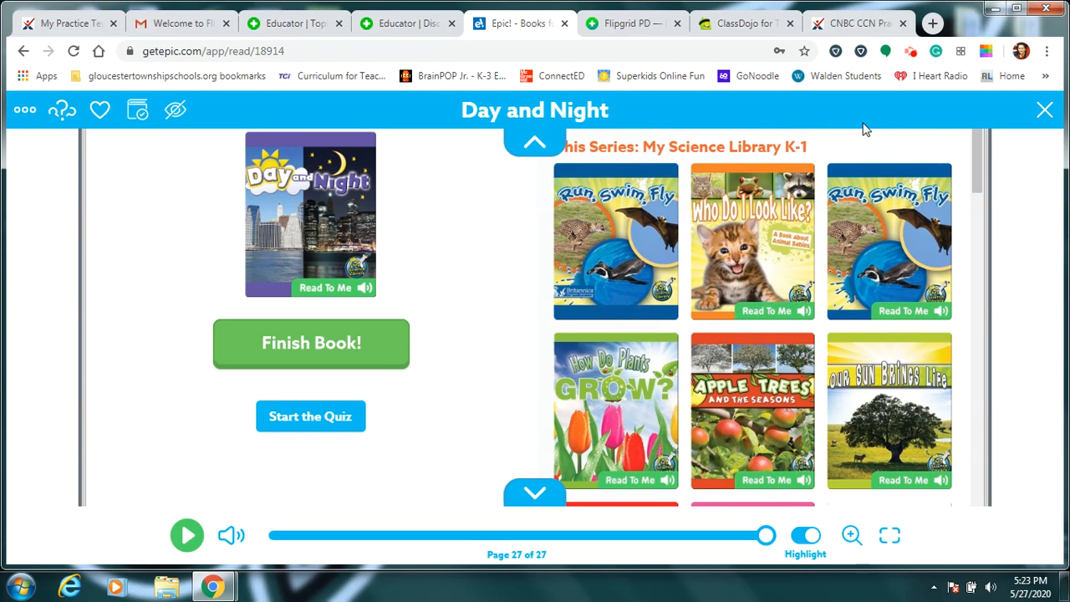
mouse_move(911, 52)
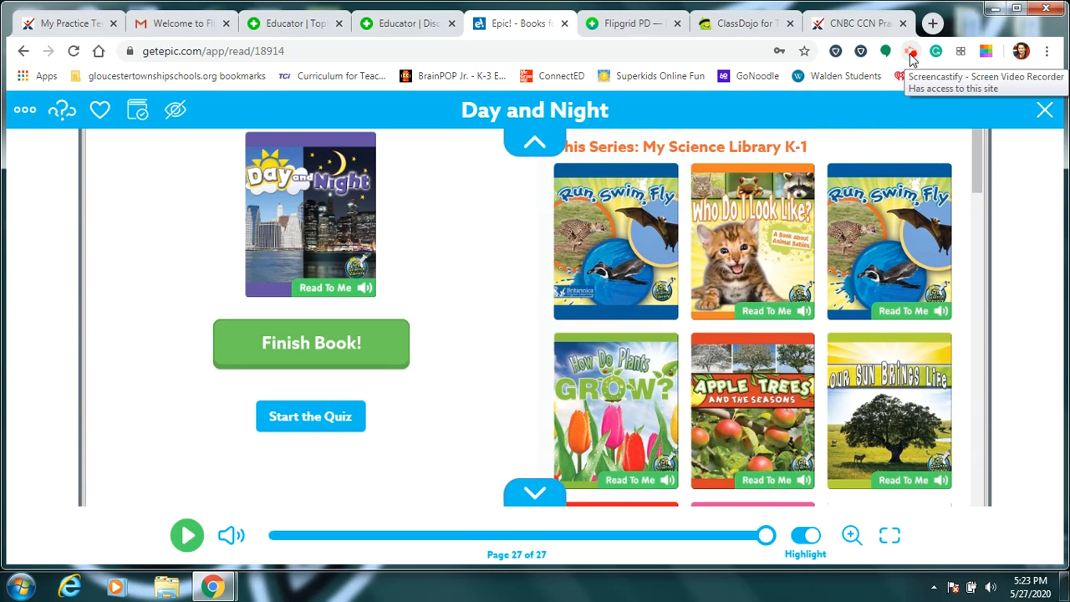